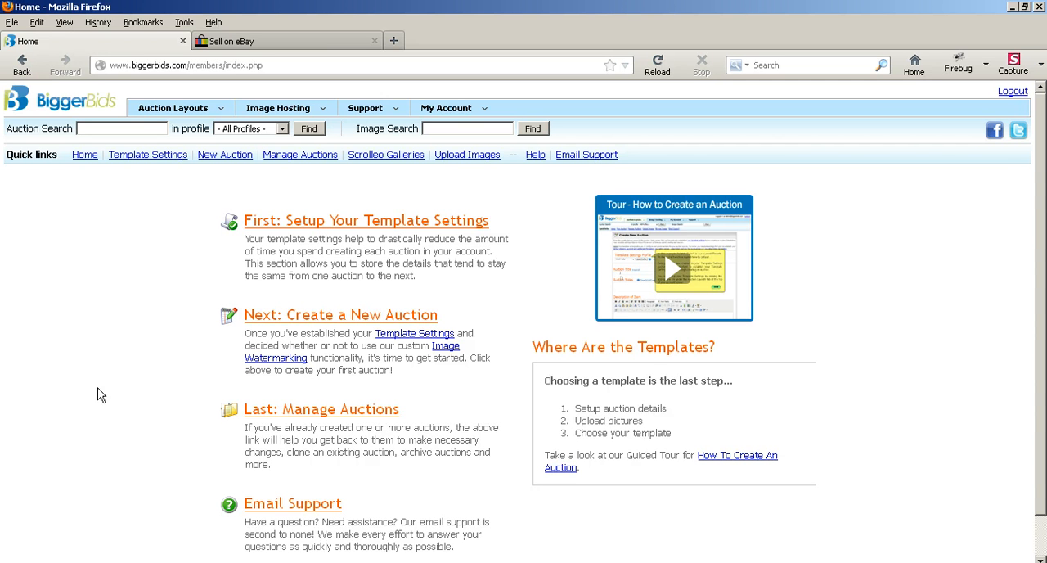
# - Go to BiggerBids' Manage Auctions page showing the Set of Wine Glasses auction
pyautogui.click(111, 342)
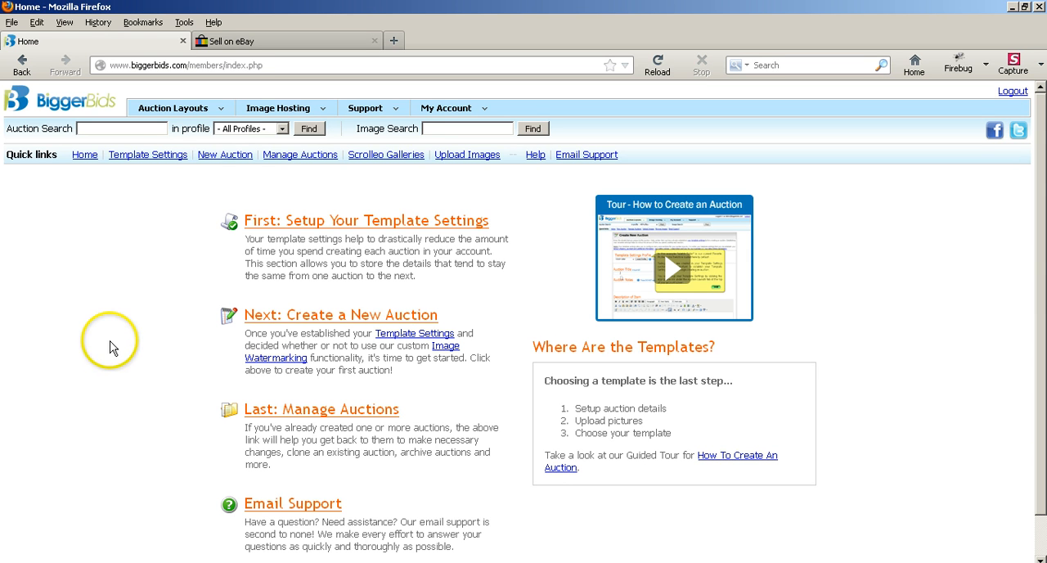
pyautogui.moveTo(300, 155)
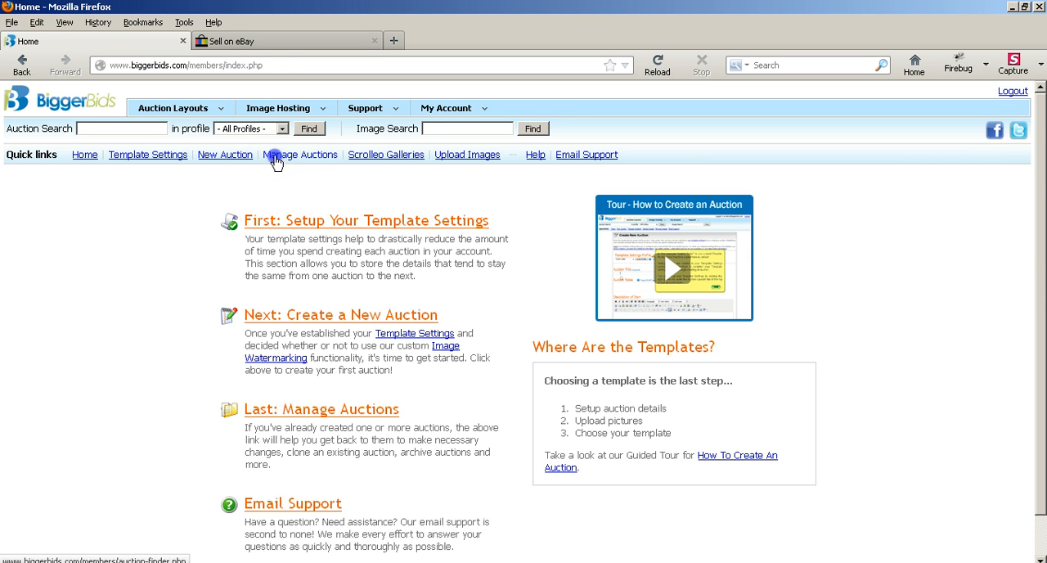
pyautogui.click(300, 154)
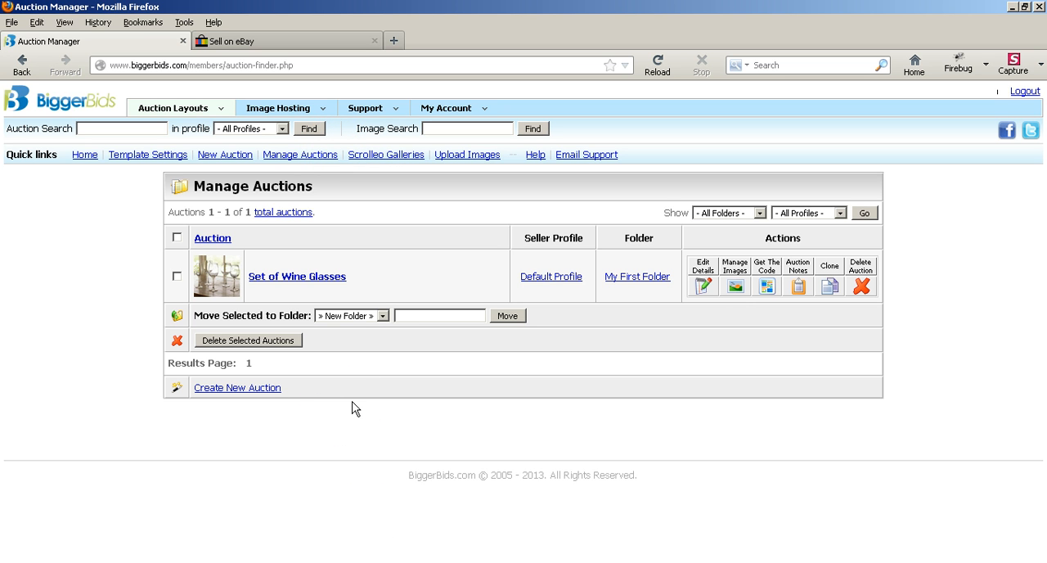
# - Get the template code for Set of Wine Glasses and review the layout preview
pyautogui.click(296, 275)
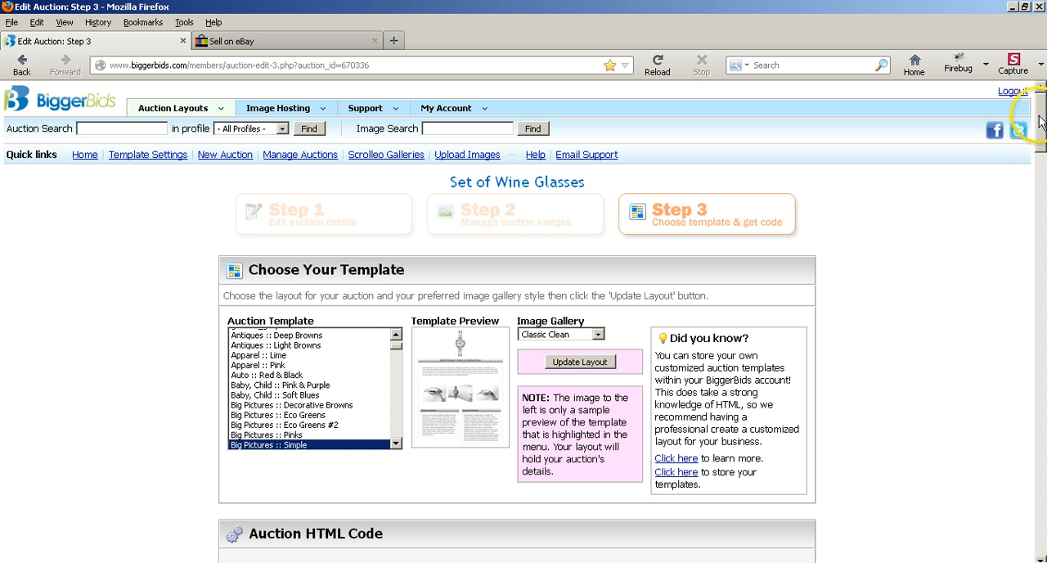
pyautogui.scroll(-3)
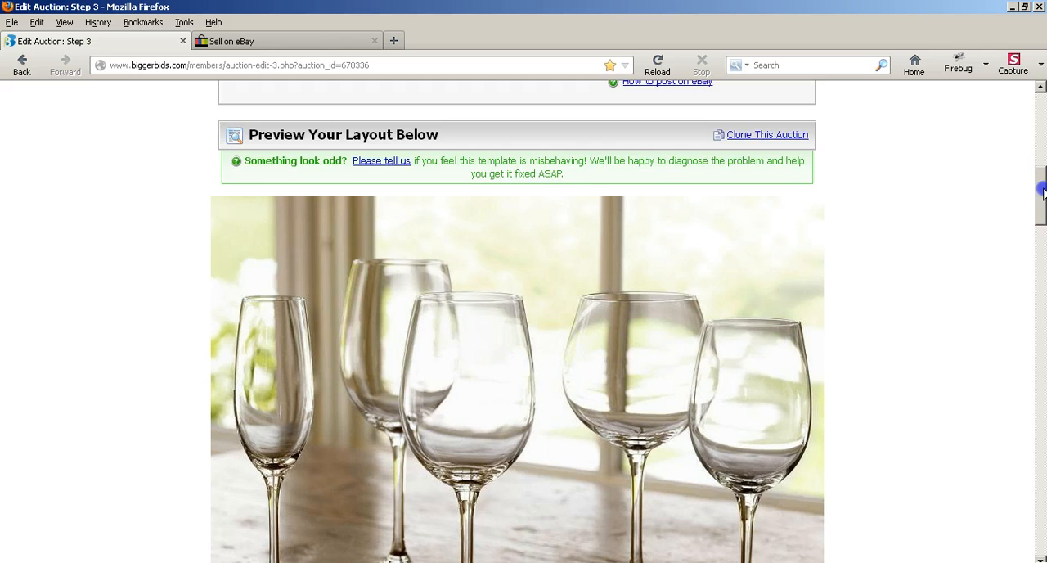
pyautogui.scroll(-3)
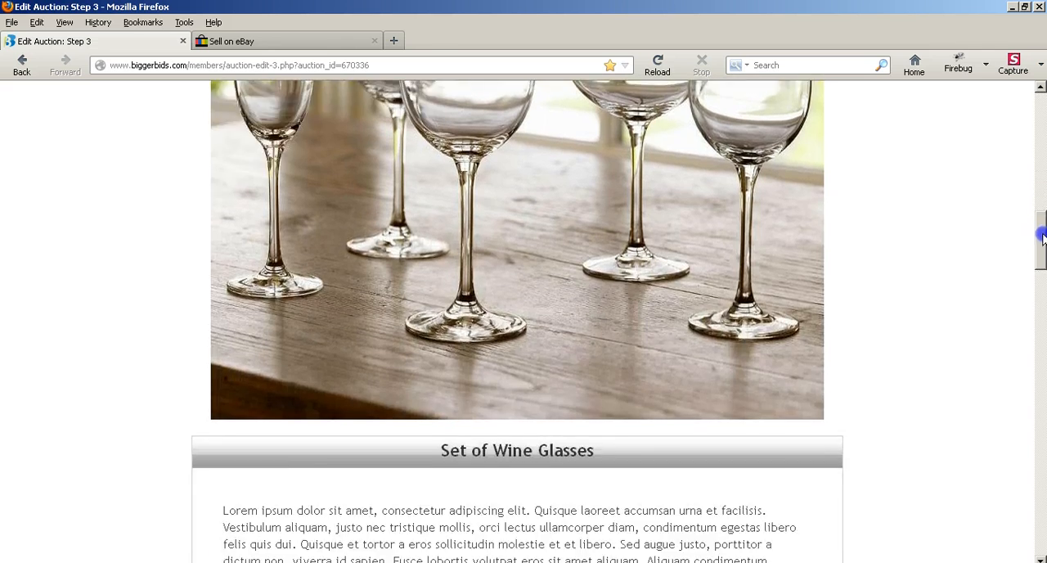
pyautogui.scroll(-3)
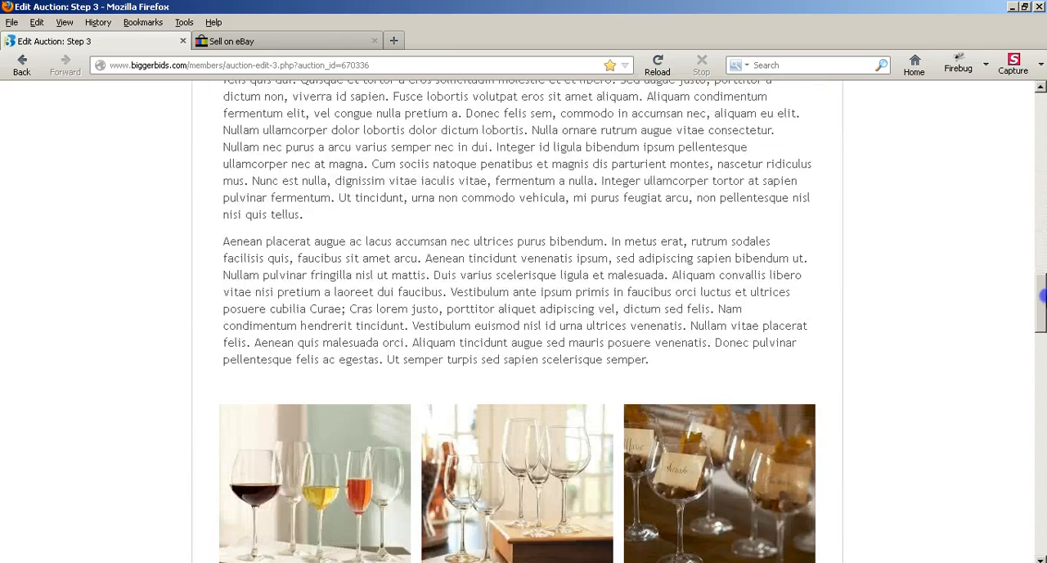
pyautogui.scroll(-3)
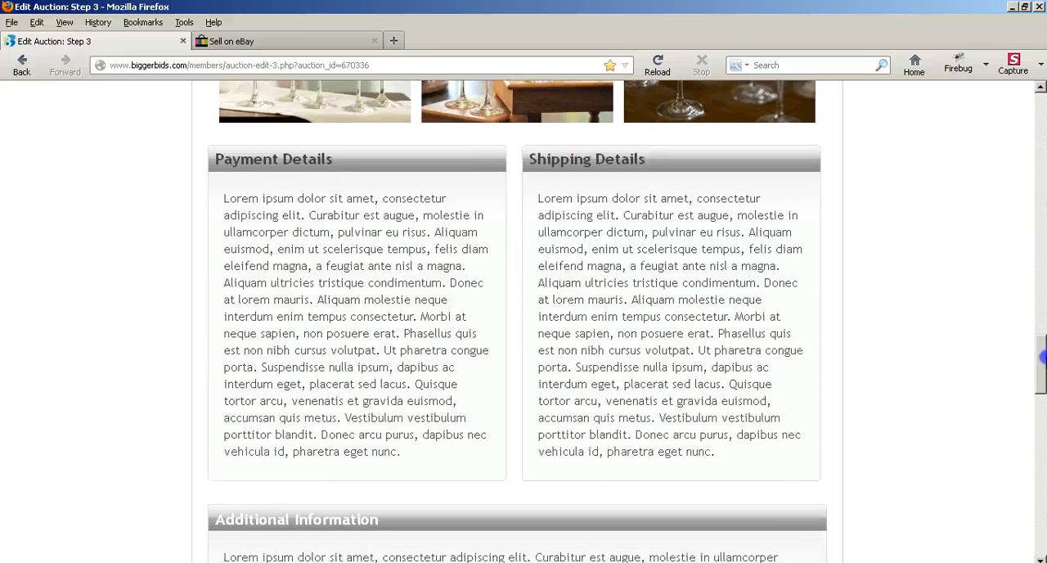
pyautogui.scroll(-3)
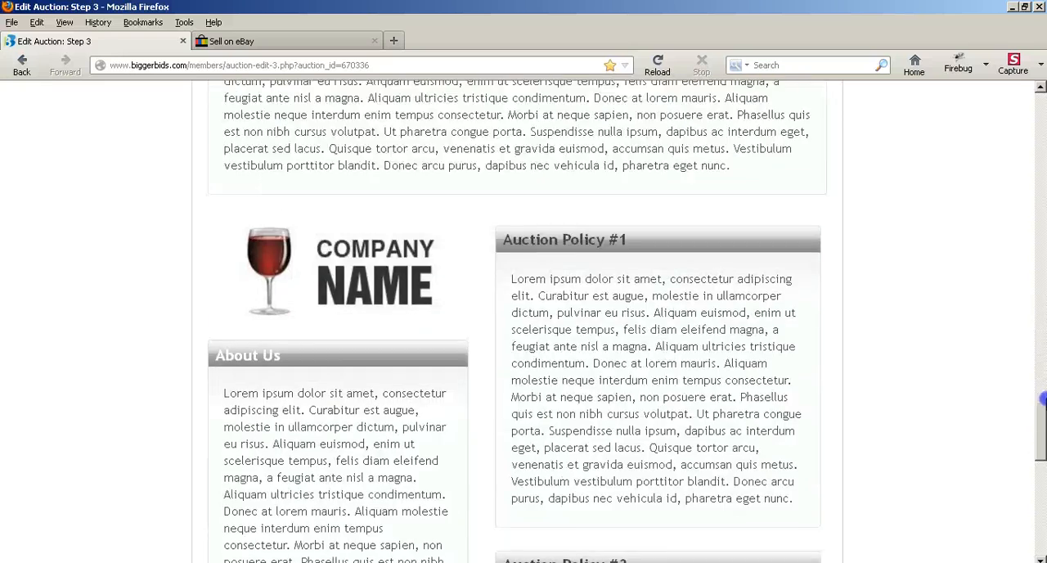
pyautogui.scroll(-3)
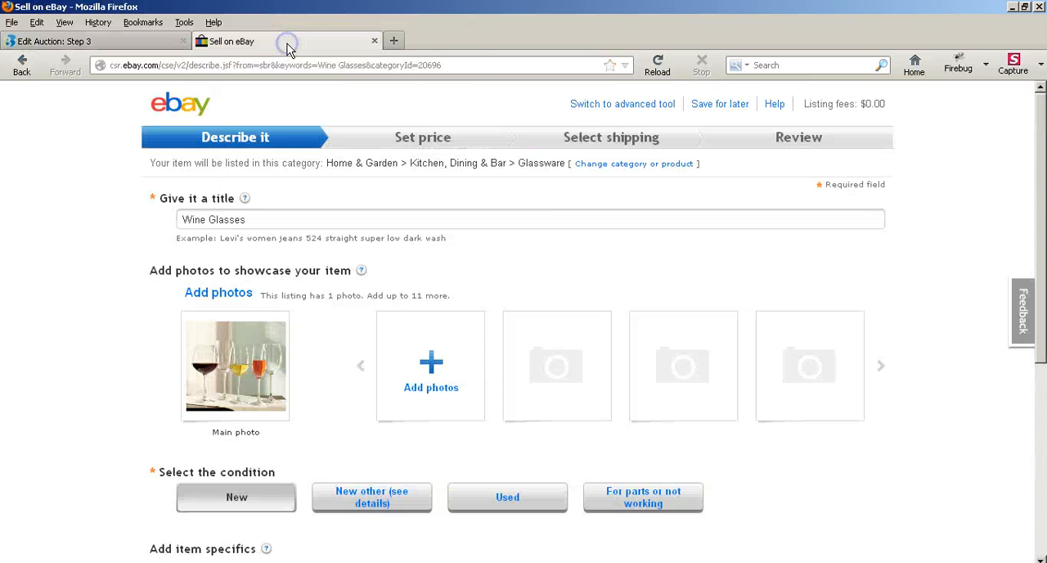
pyautogui.moveTo(539, 199)
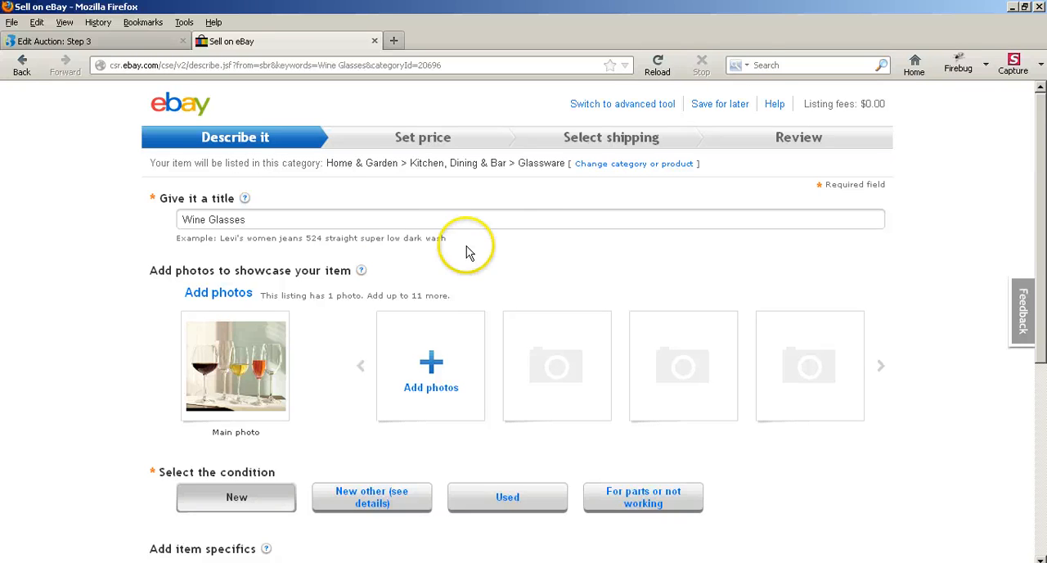
pyautogui.moveTo(425, 260)
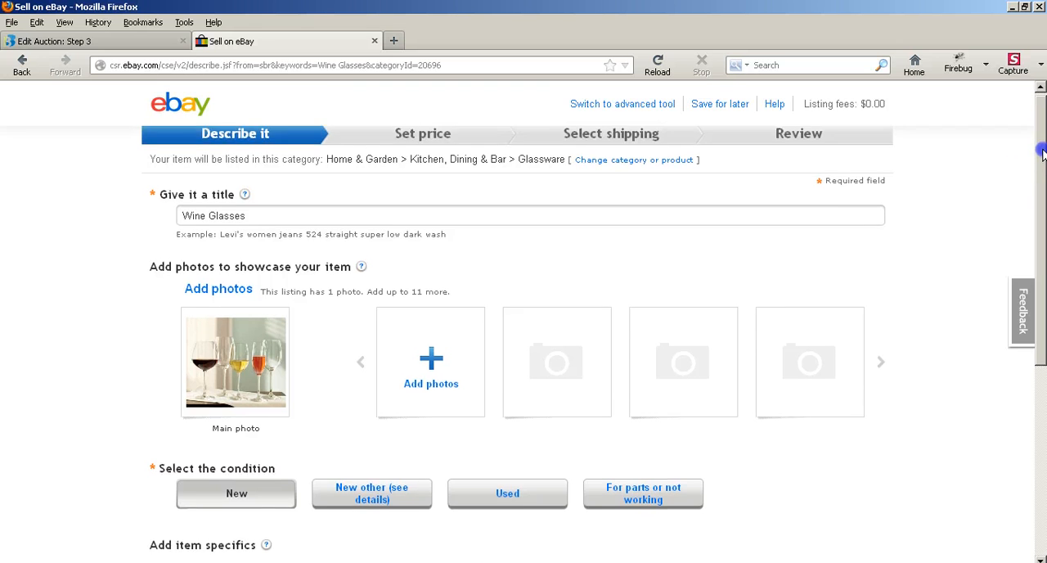
pyautogui.scroll(-3)
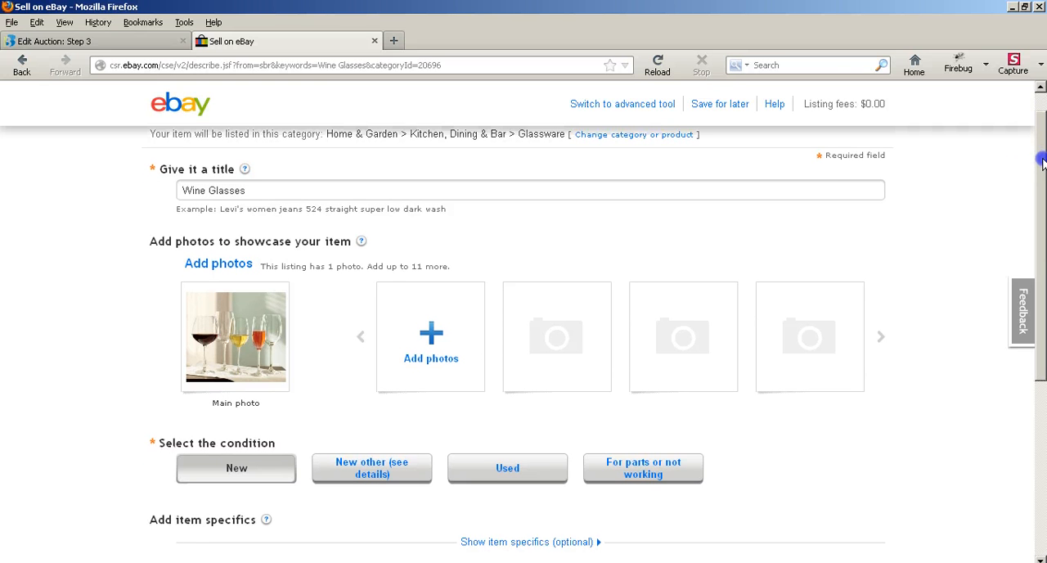
pyautogui.scroll(-3)
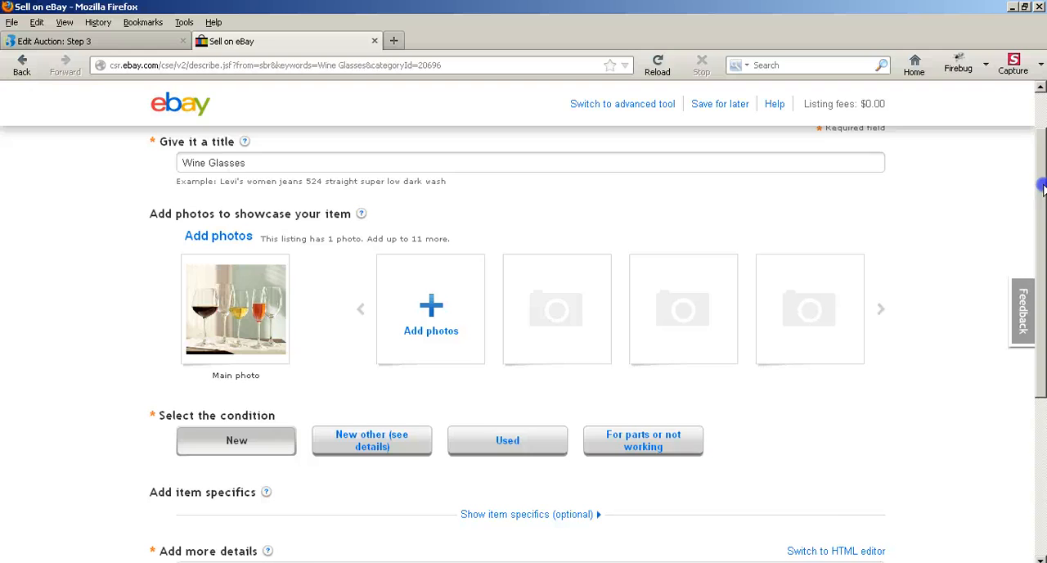
pyautogui.scroll(-3)
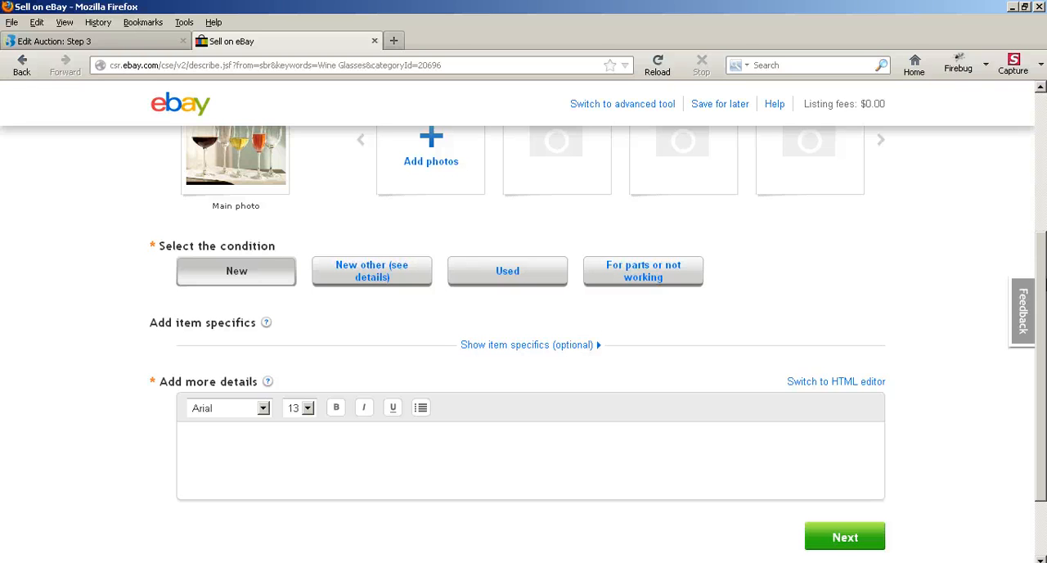
pyautogui.moveTo(782, 376)
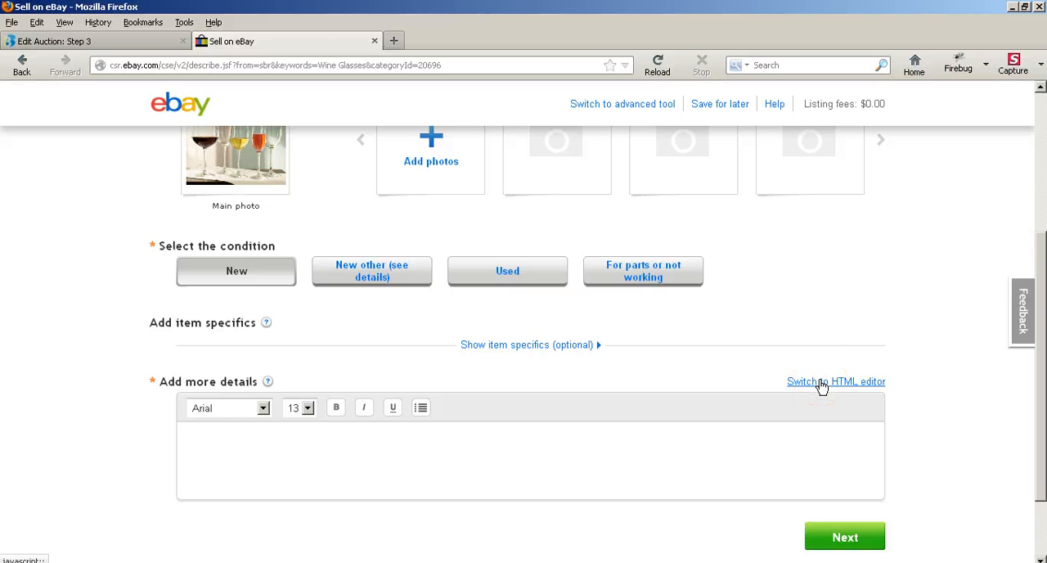
# - Paste the BiggerBids template HTML into eBay's description via the HTML editor
pyautogui.click(835, 381)
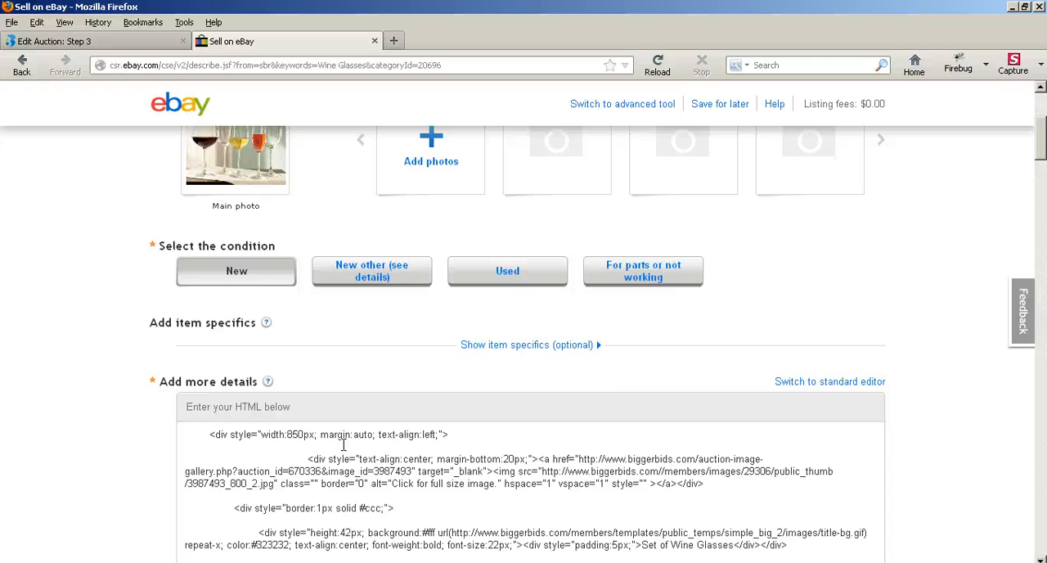
pyautogui.moveTo(828, 381)
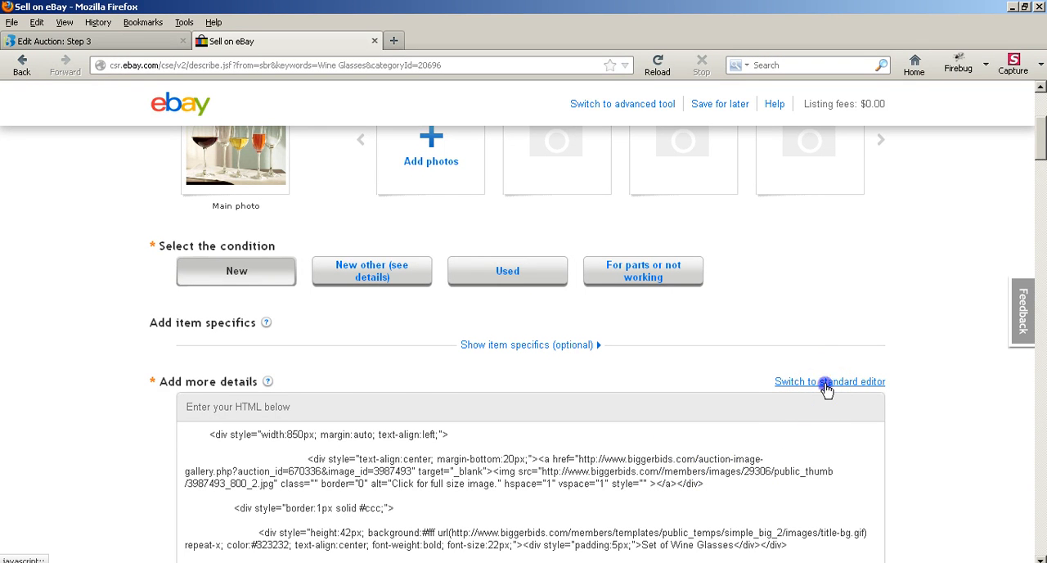
pyautogui.click(829, 381)
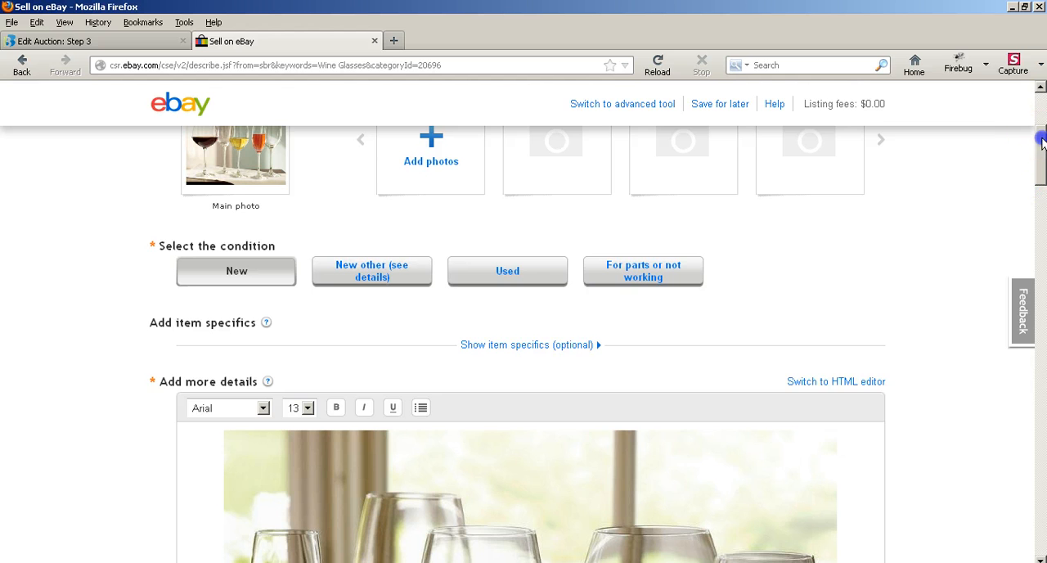
# - Review the rendered description and continue the Wine Glasses listing to Set price
pyautogui.scroll(-3)
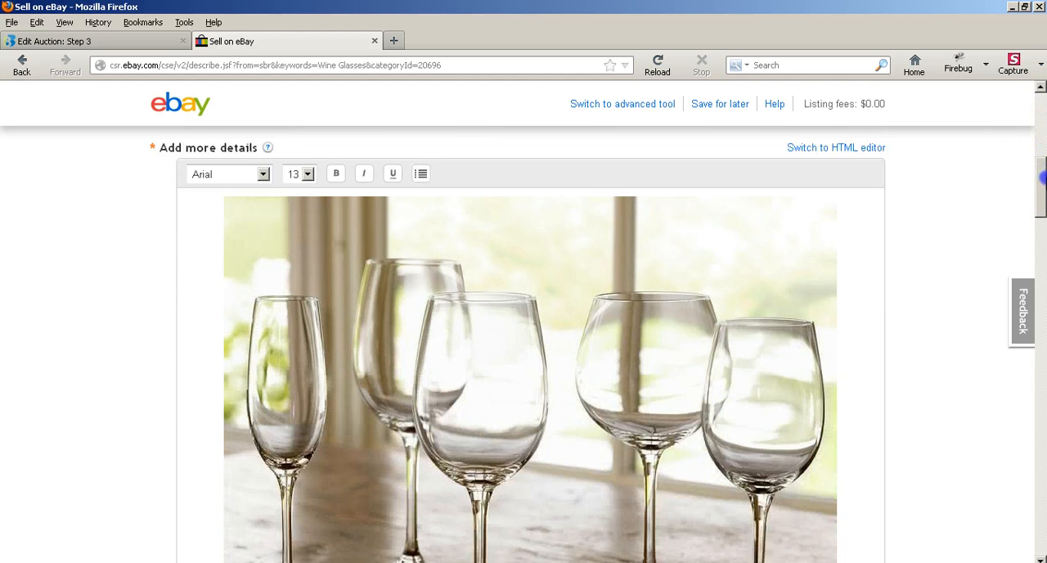
pyautogui.scroll(-3)
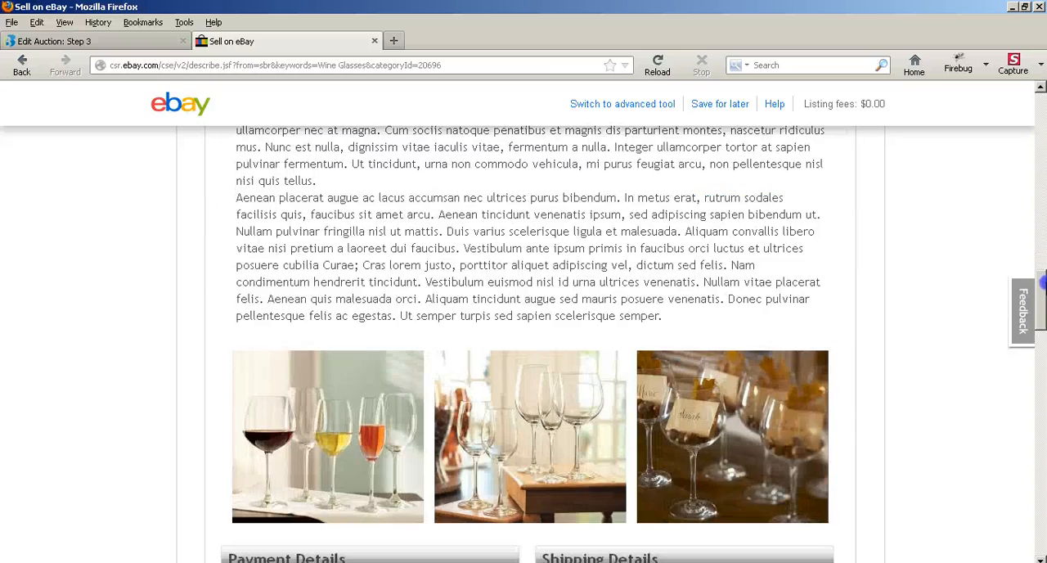
pyautogui.scroll(-3)
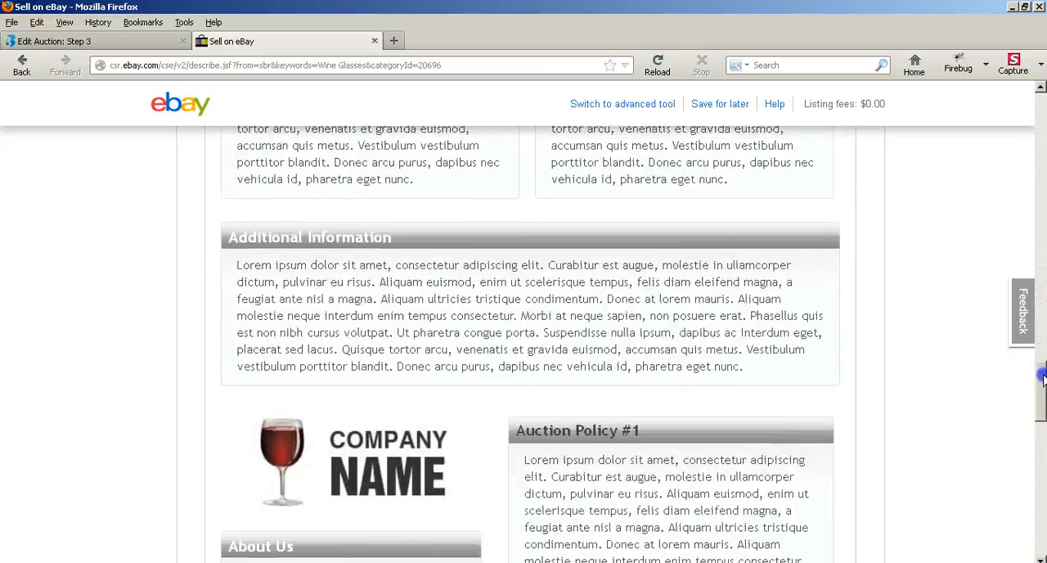
pyautogui.scroll(-3)
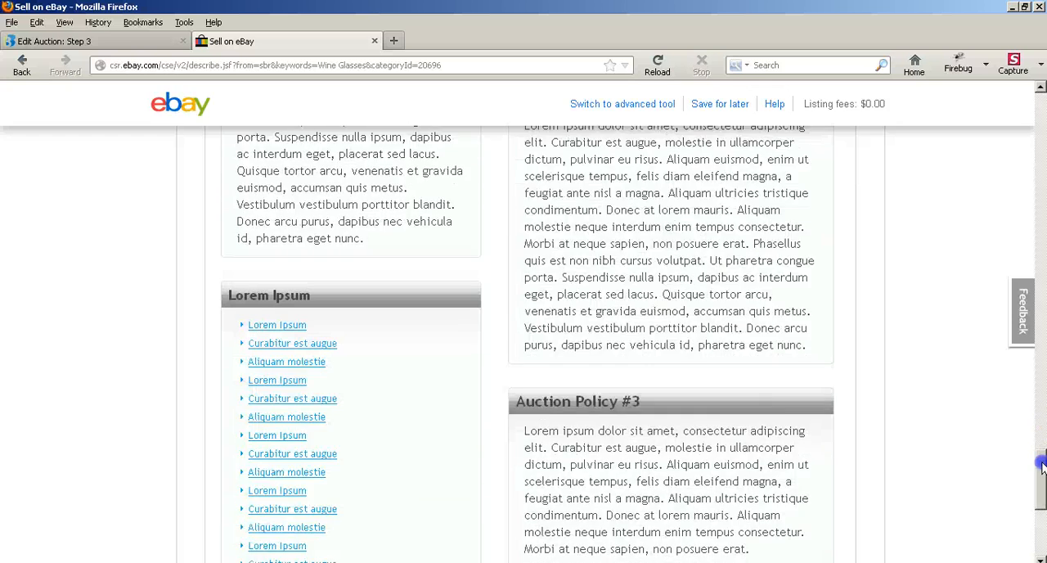
pyautogui.scroll(-3)
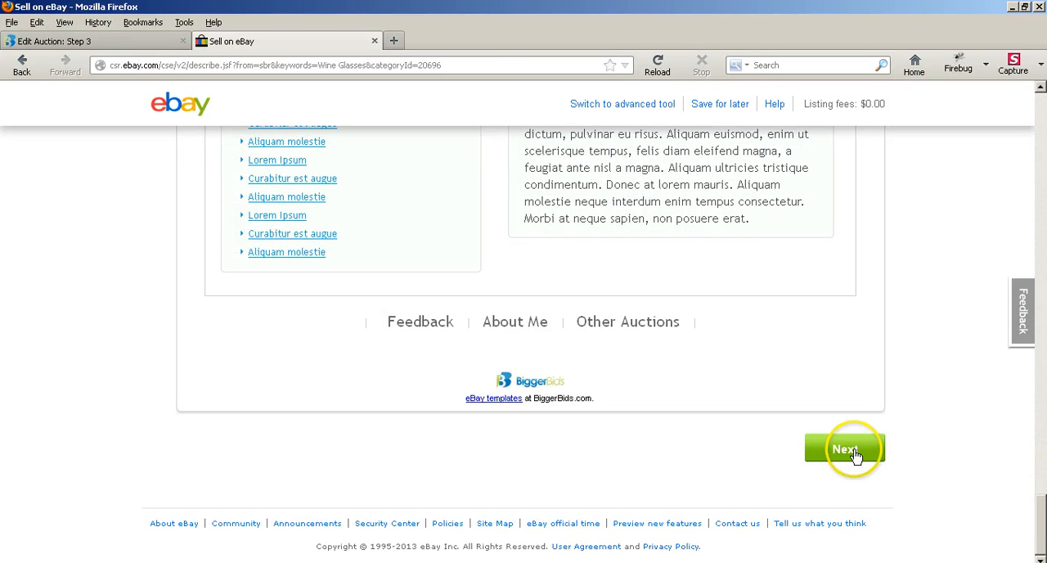
pyautogui.click(846, 448)
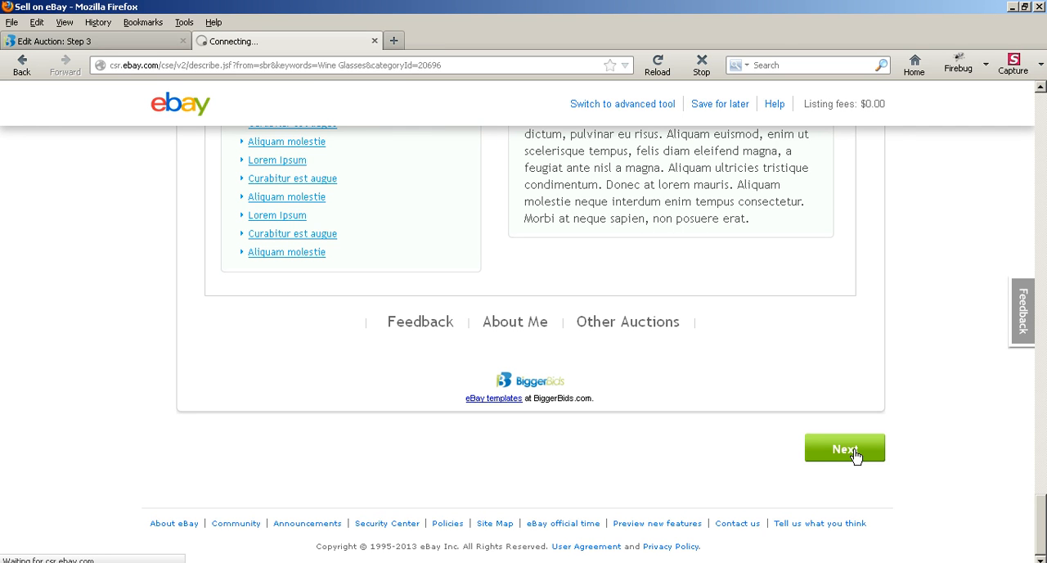
pyautogui.click(845, 449)
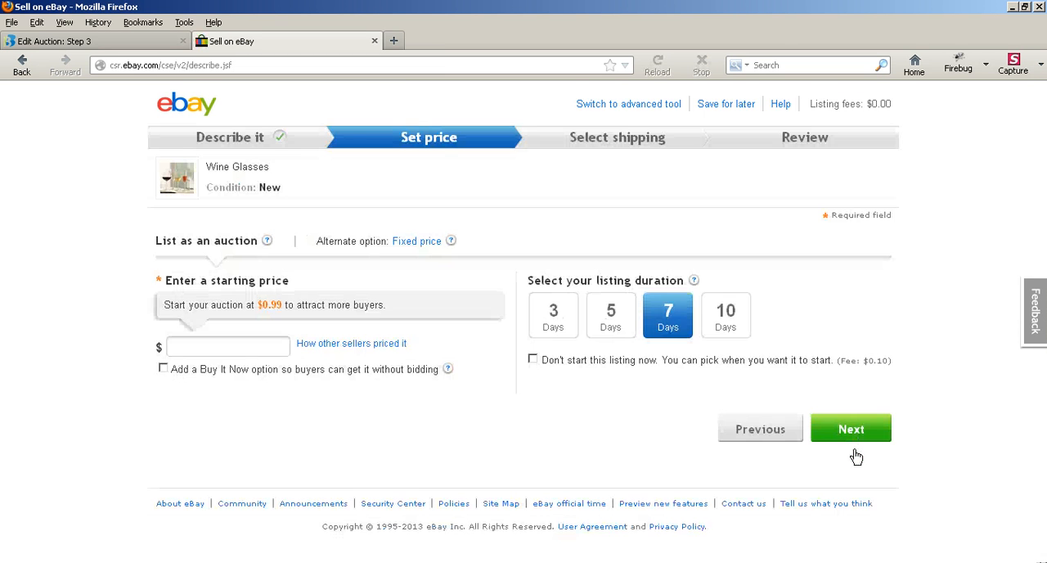